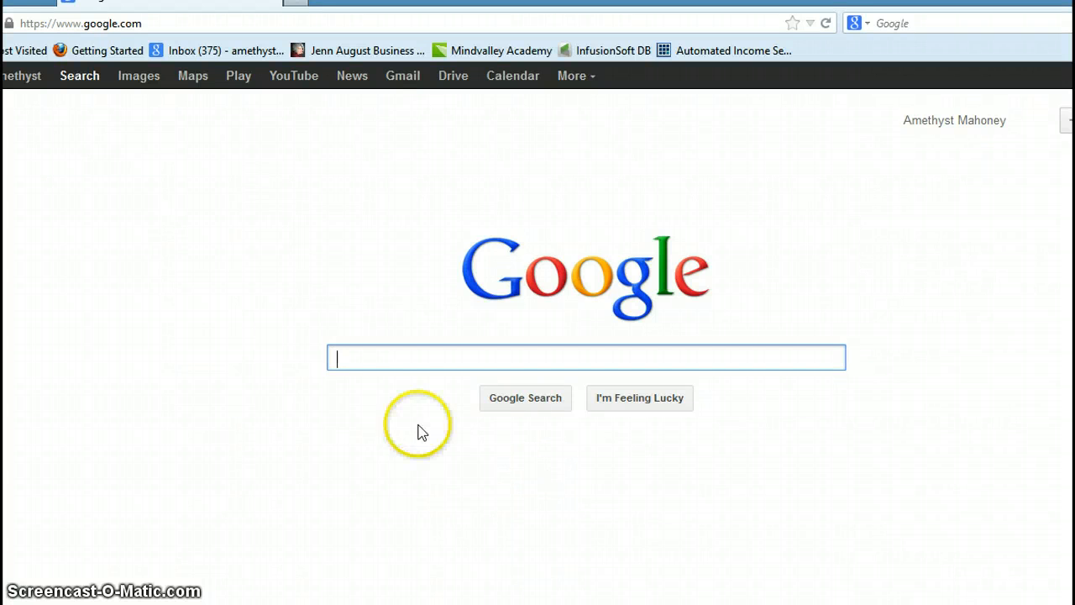
Search Google for 'keyword tool' so the AdWords Keyword Tool appears in results
type("keyword tool")
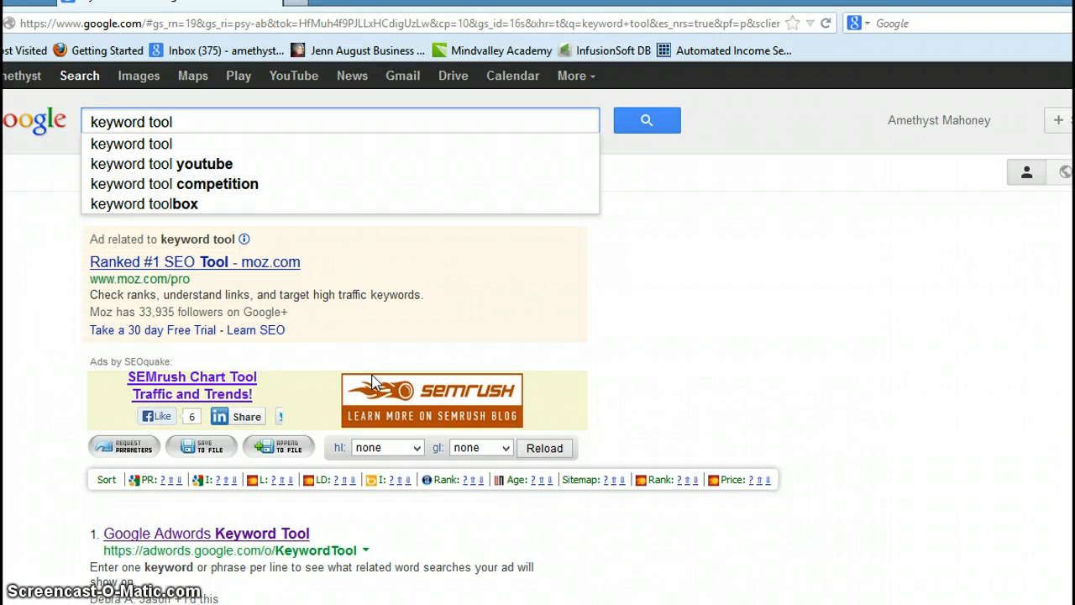
left_click(339, 121)
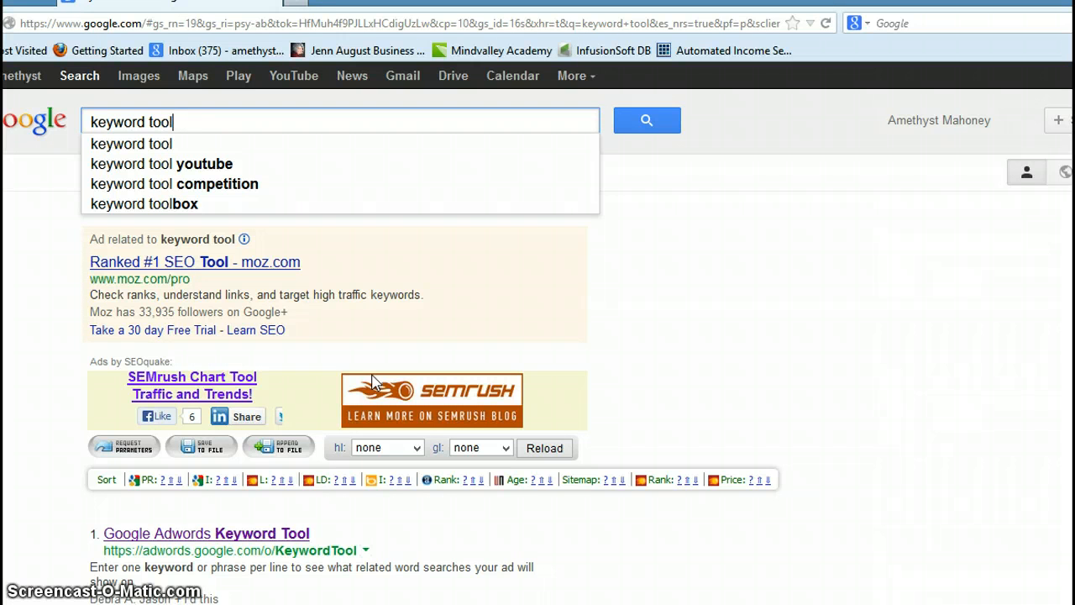
mouse_move(373, 382)
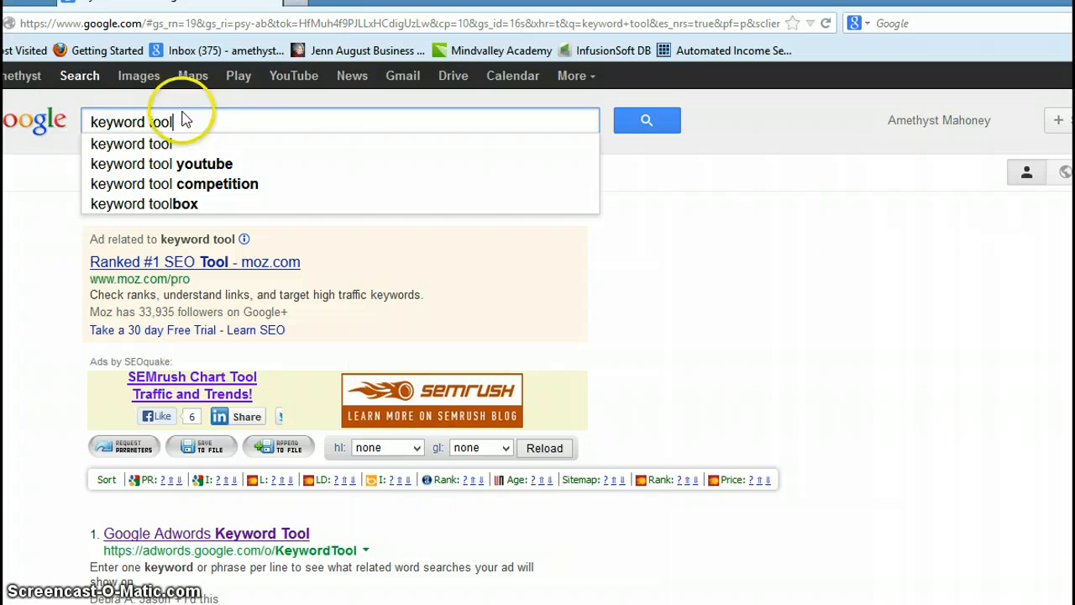
mouse_move(115, 541)
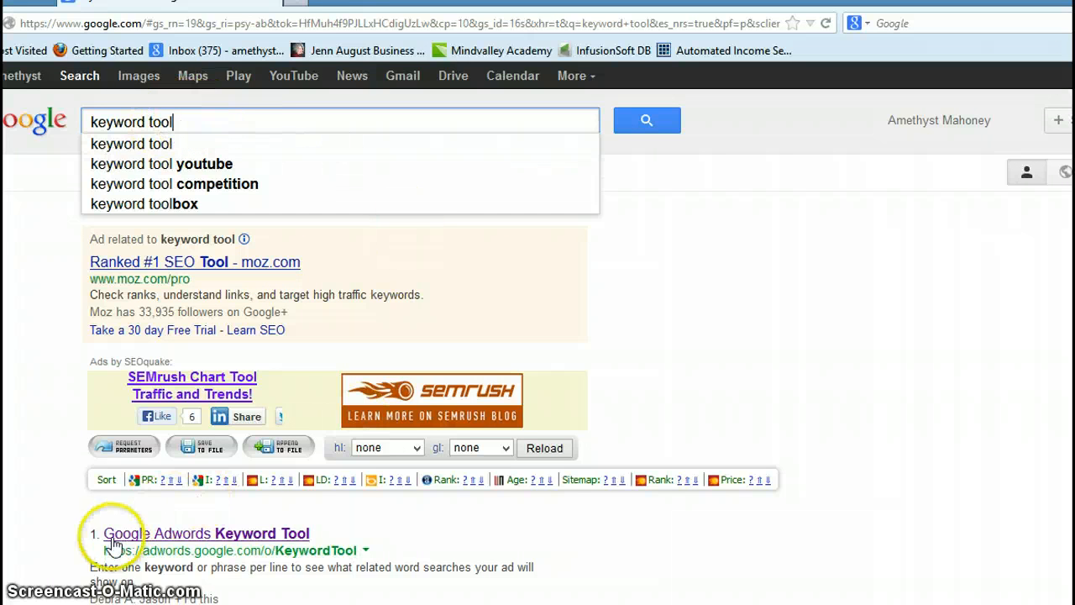
Go to the AdWords Keyword Tool result, landing on its empty Find keywords form
left_click(205, 534)
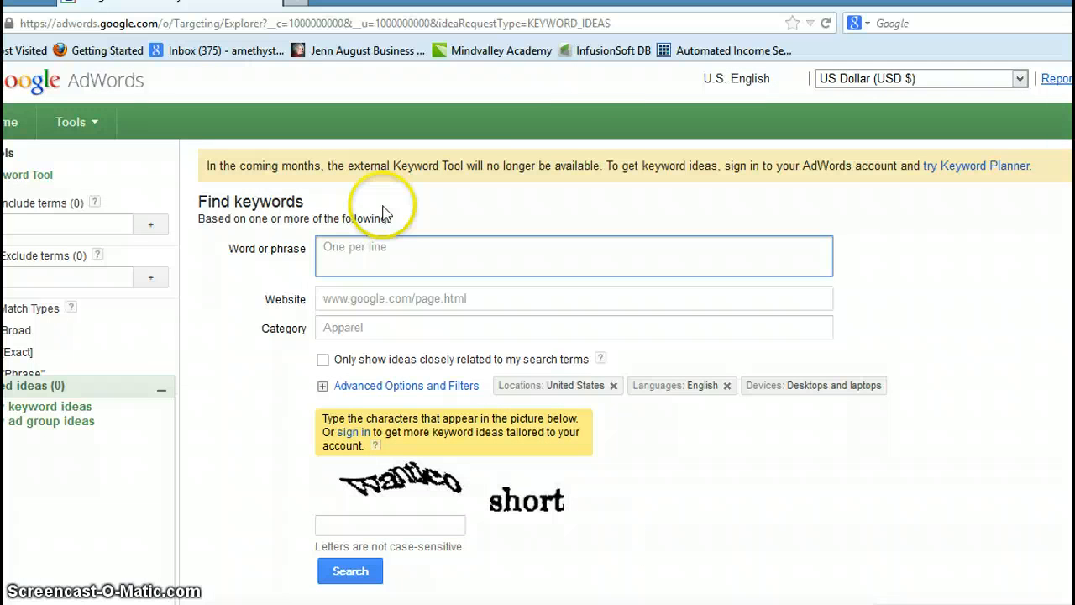
mouse_move(752, 204)
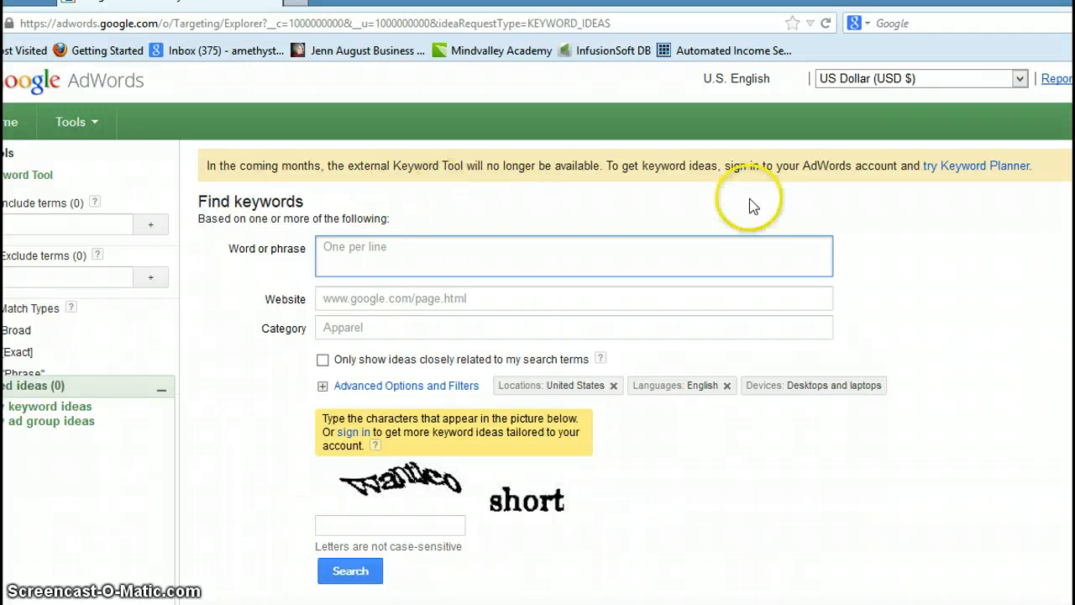
mouse_move(1016, 205)
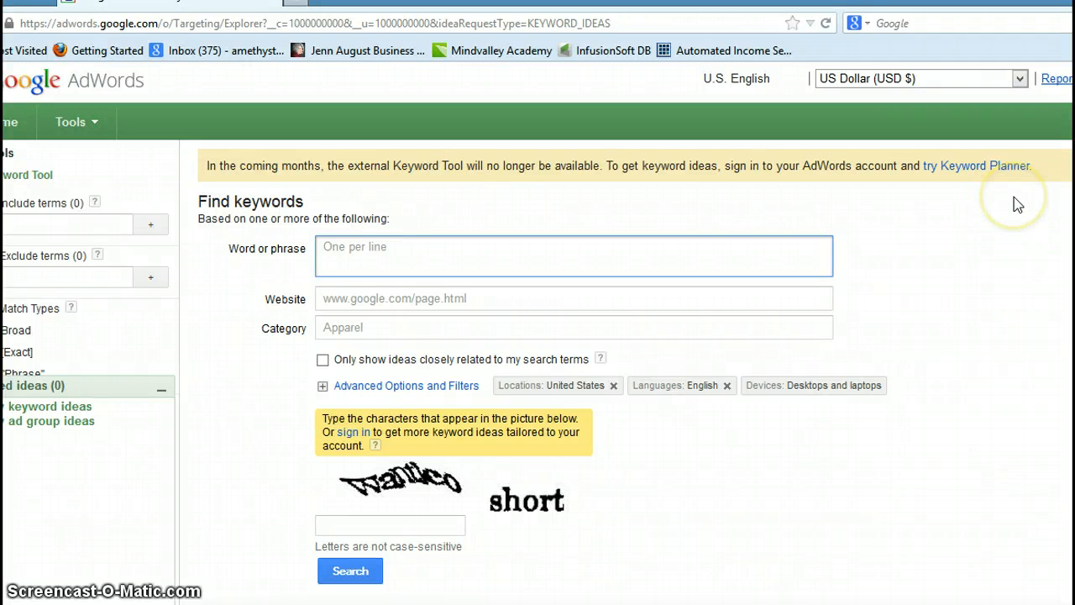
mouse_move(910, 201)
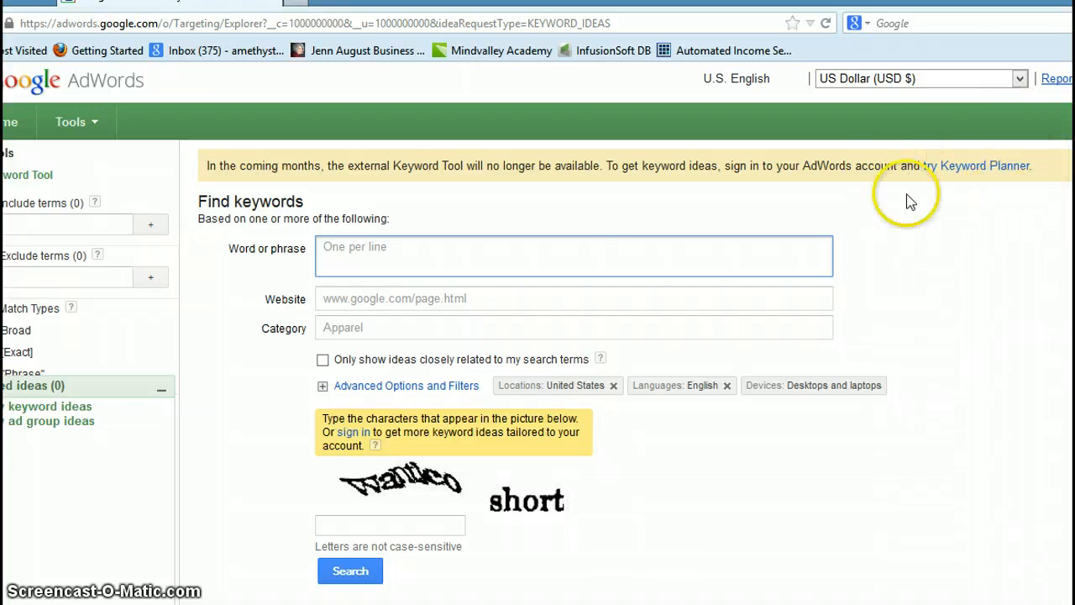
mouse_move(974, 138)
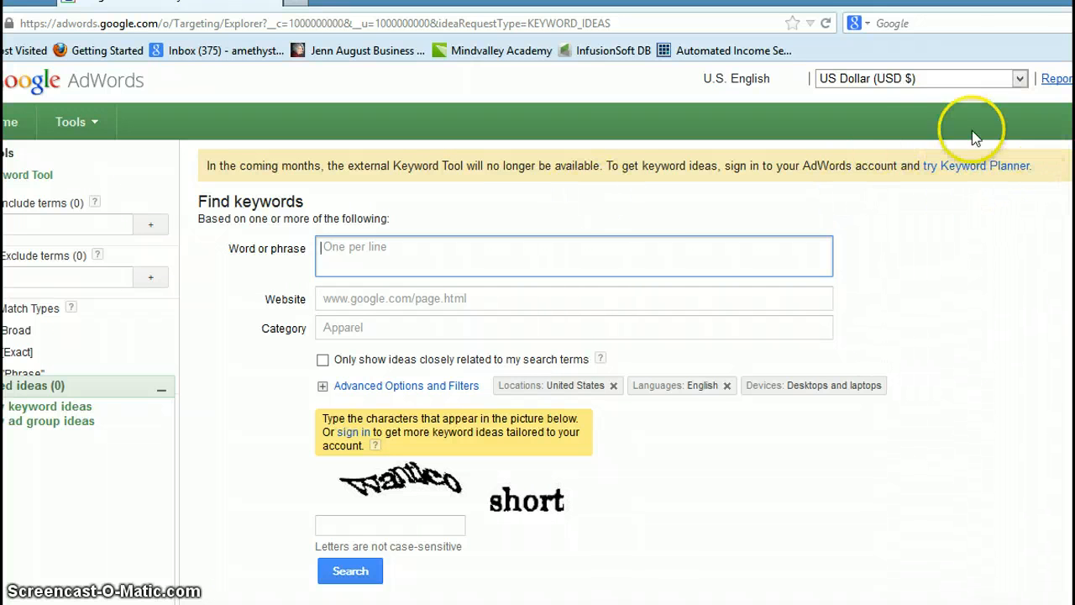
mouse_move(394, 210)
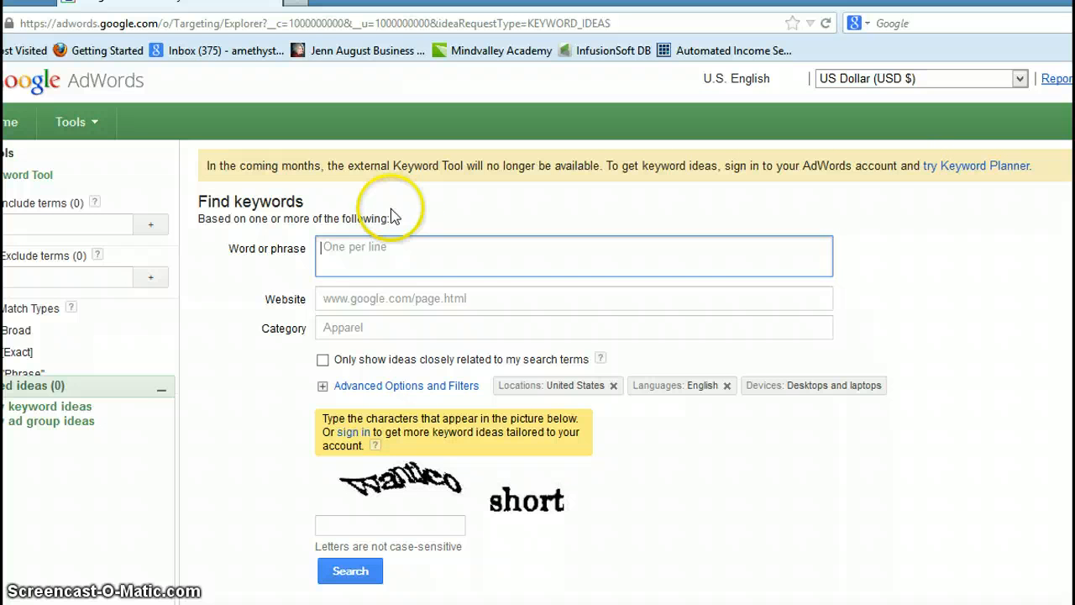
mouse_move(403, 262)
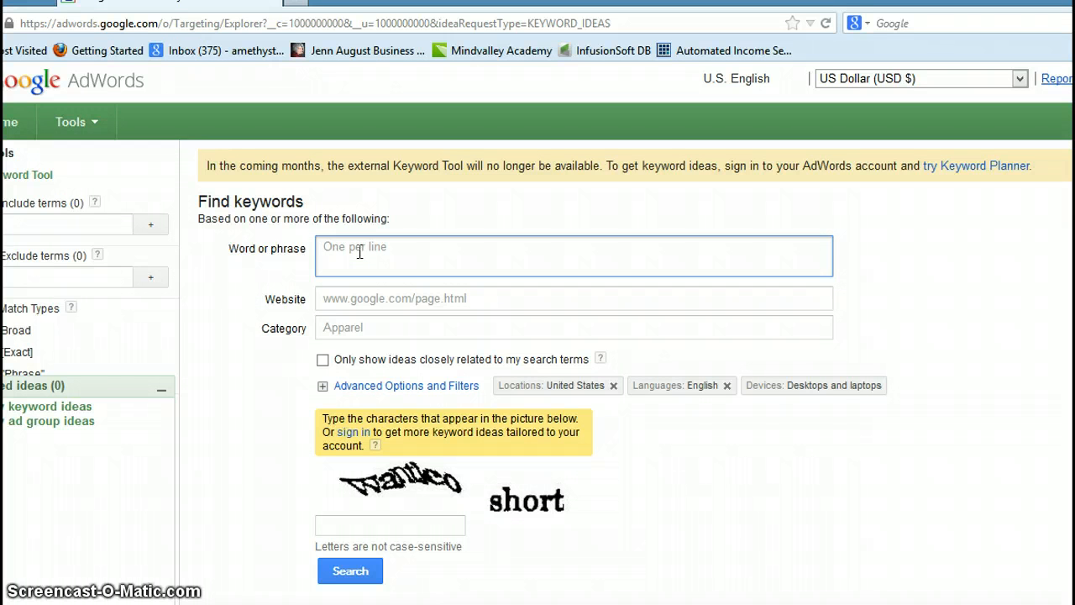
Enter 'how to search in Facebook groups' as the word or phrase
type("how")
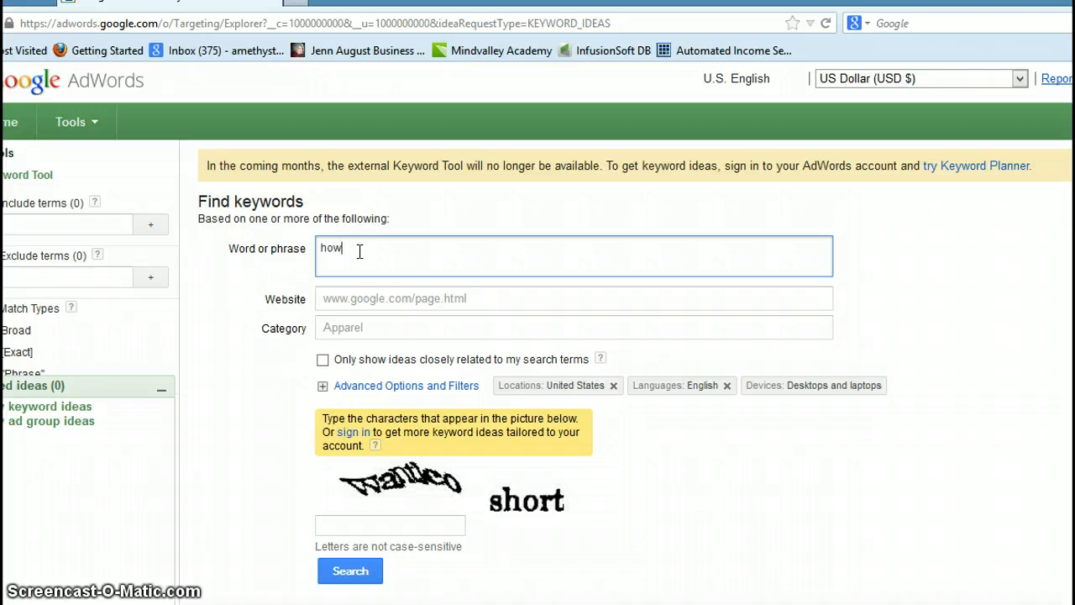
type("to search in F")
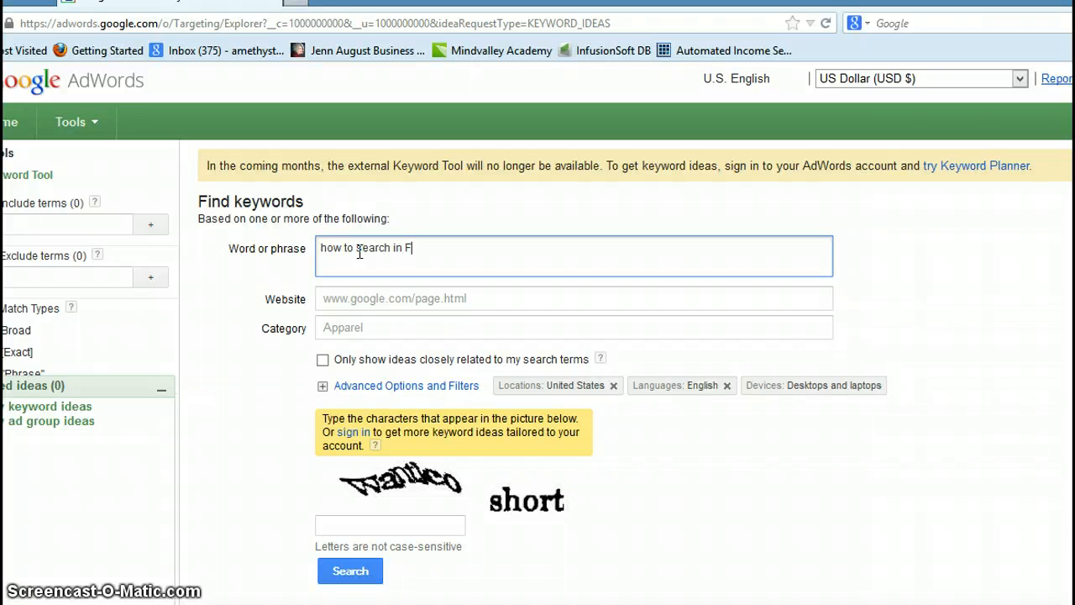
type("acebook")
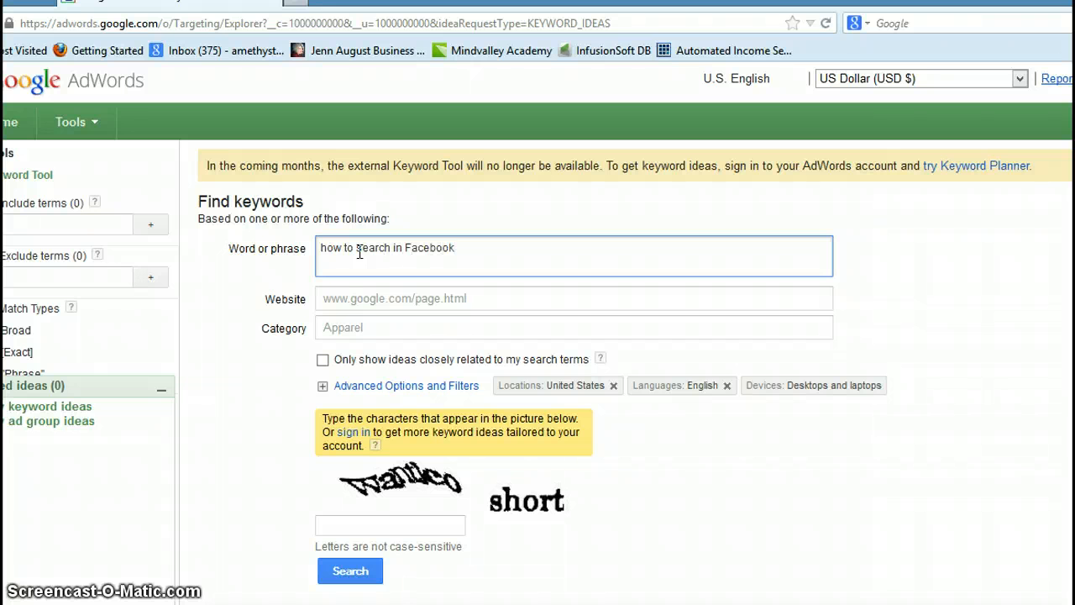
type("groups")
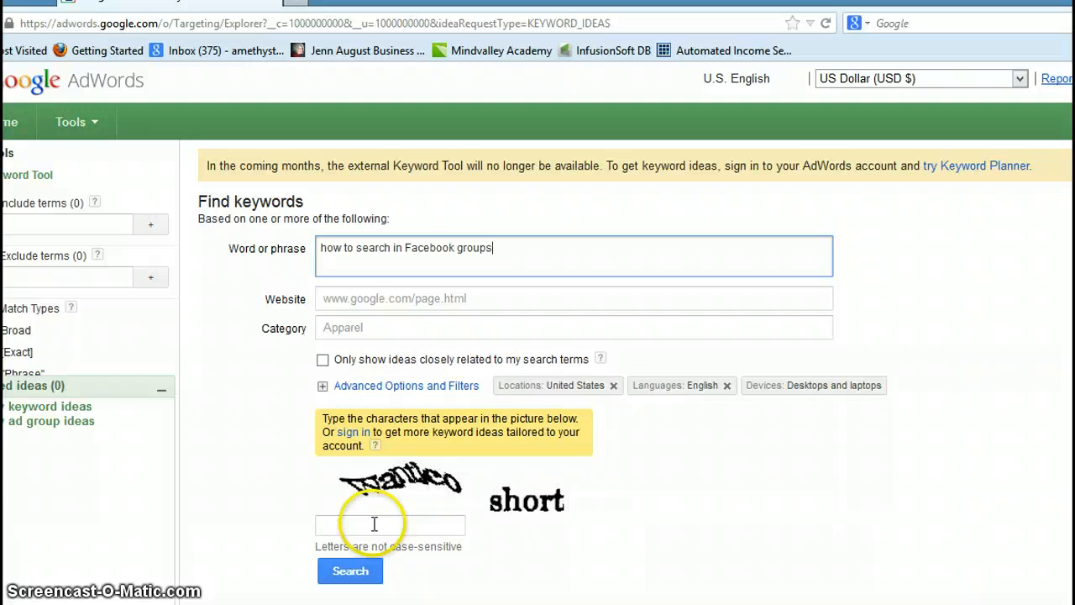
Solve the captcha and run the search, getting Low competition and 5,400 monthly searches
type("want")
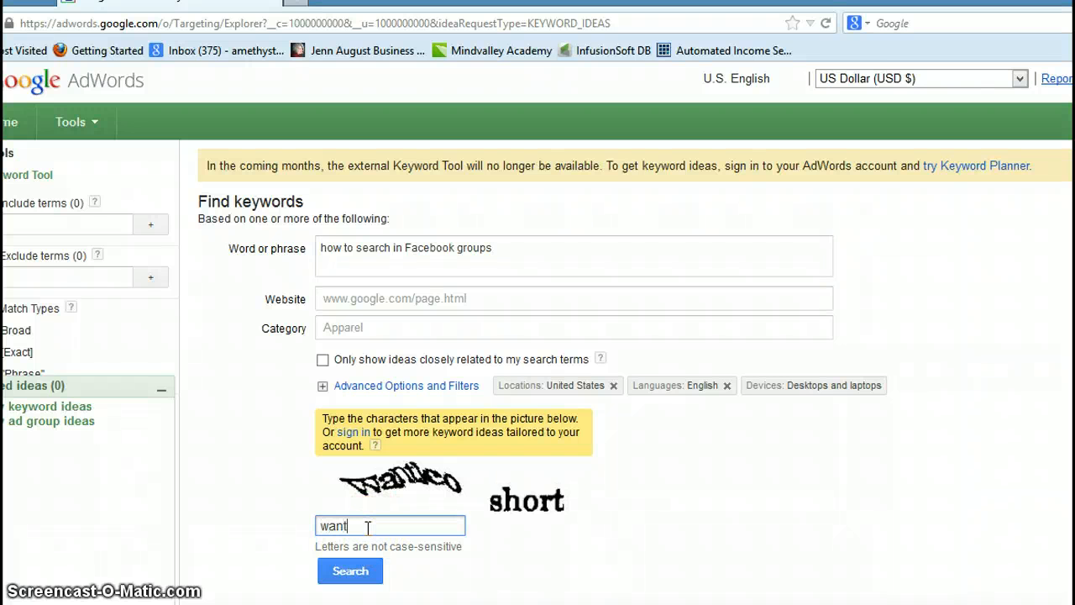
type("l")
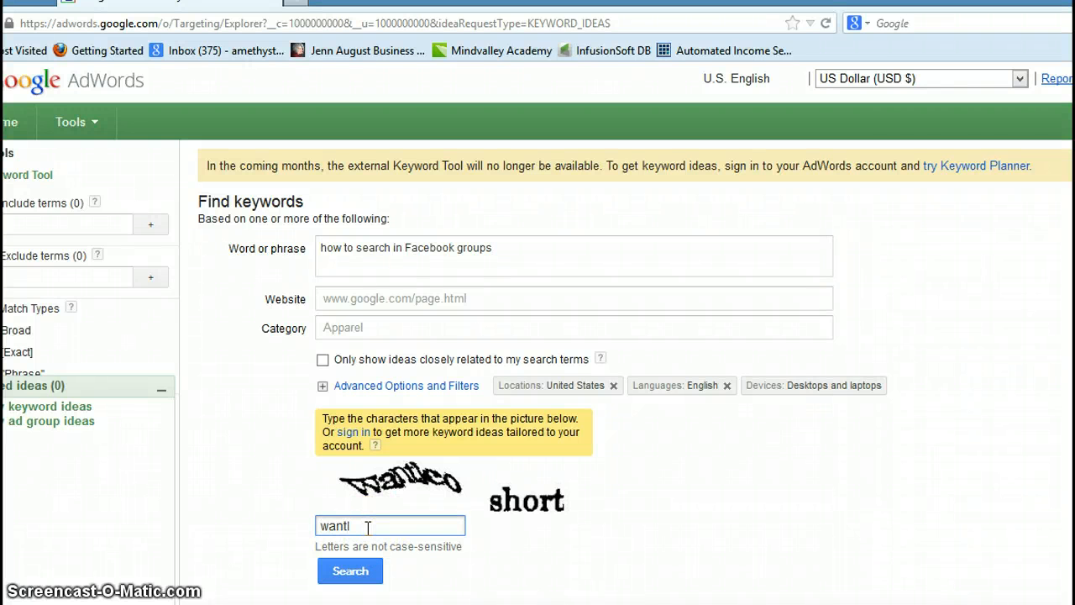
type("co short")
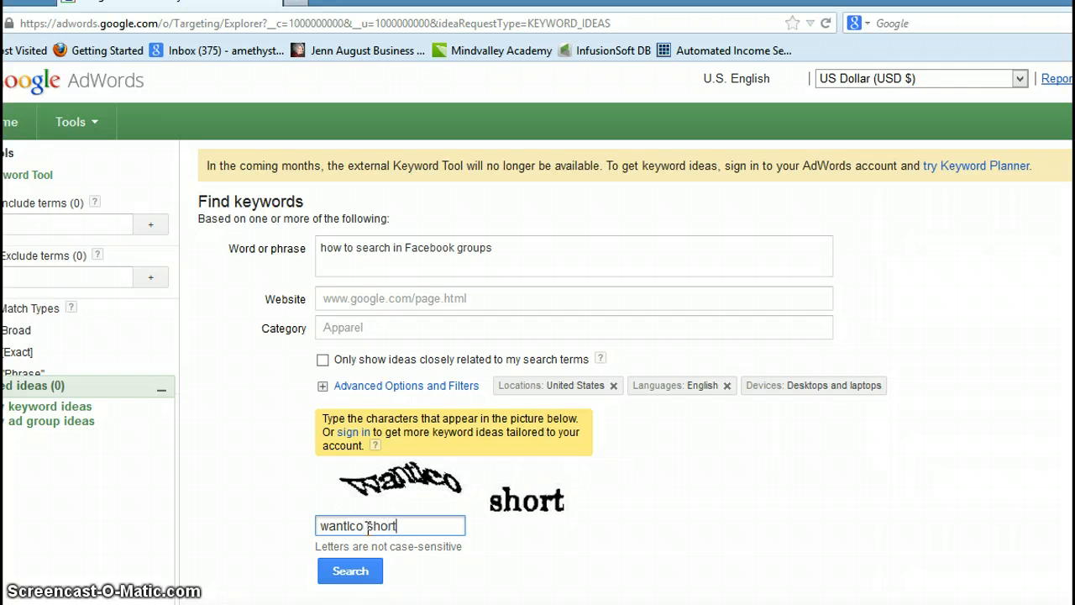
left_click(349, 571)
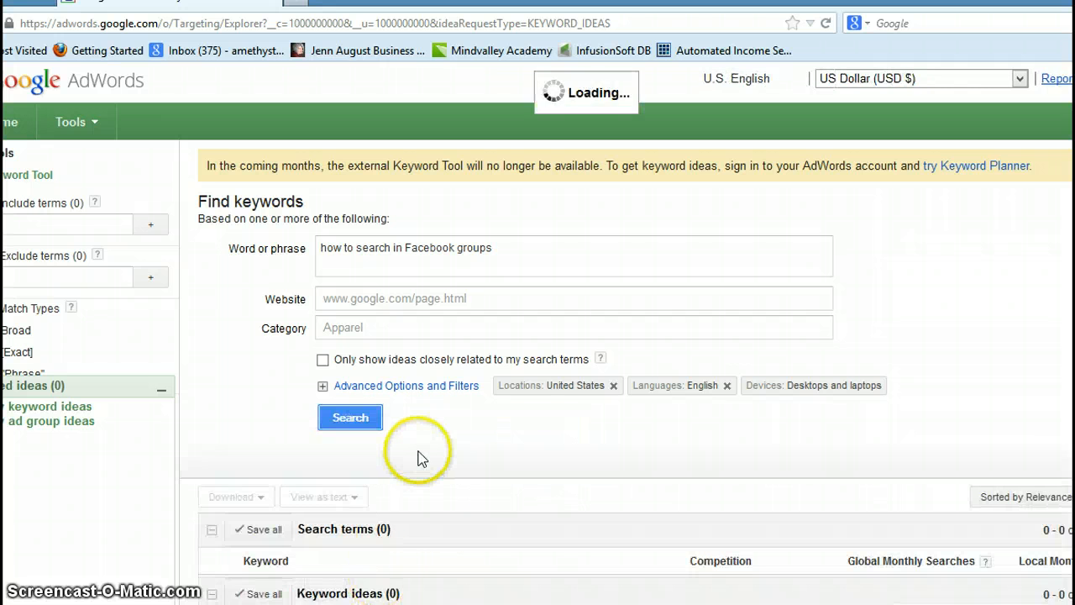
left_click(350, 416)
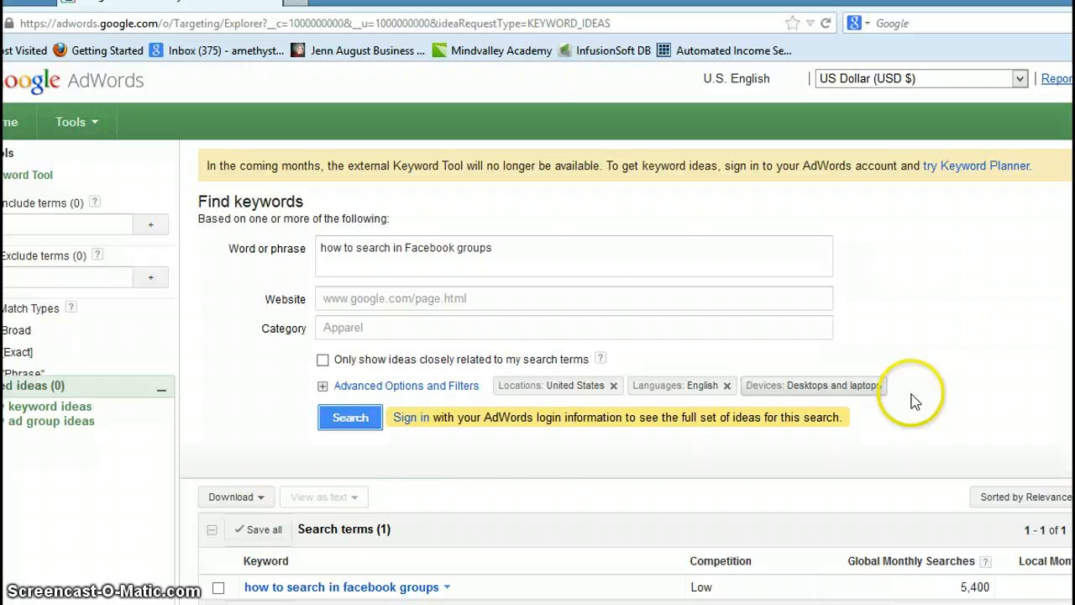
mouse_move(916, 400)
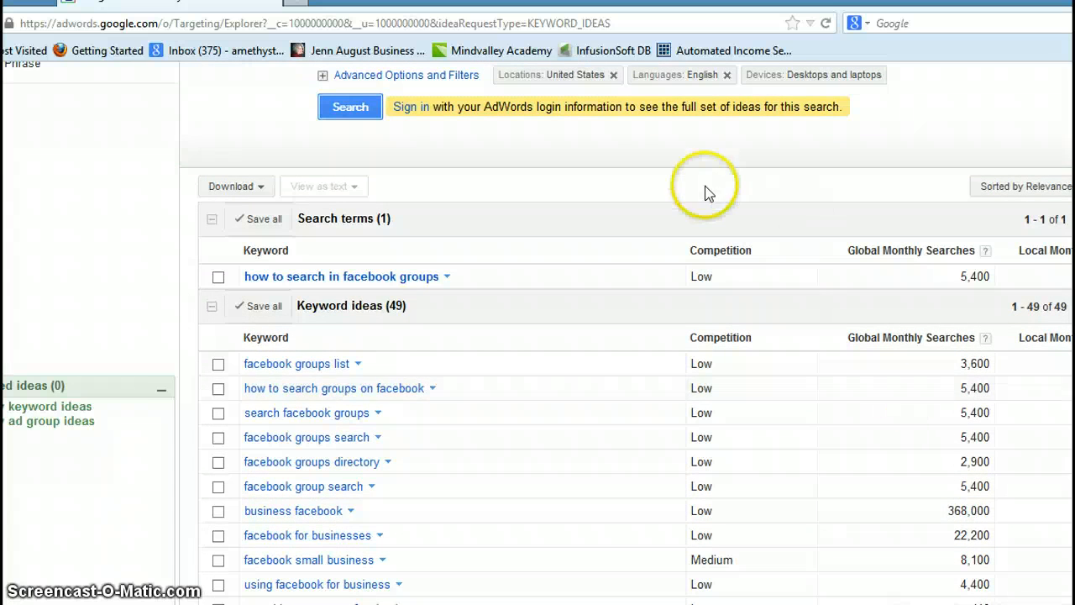
mouse_move(739, 474)
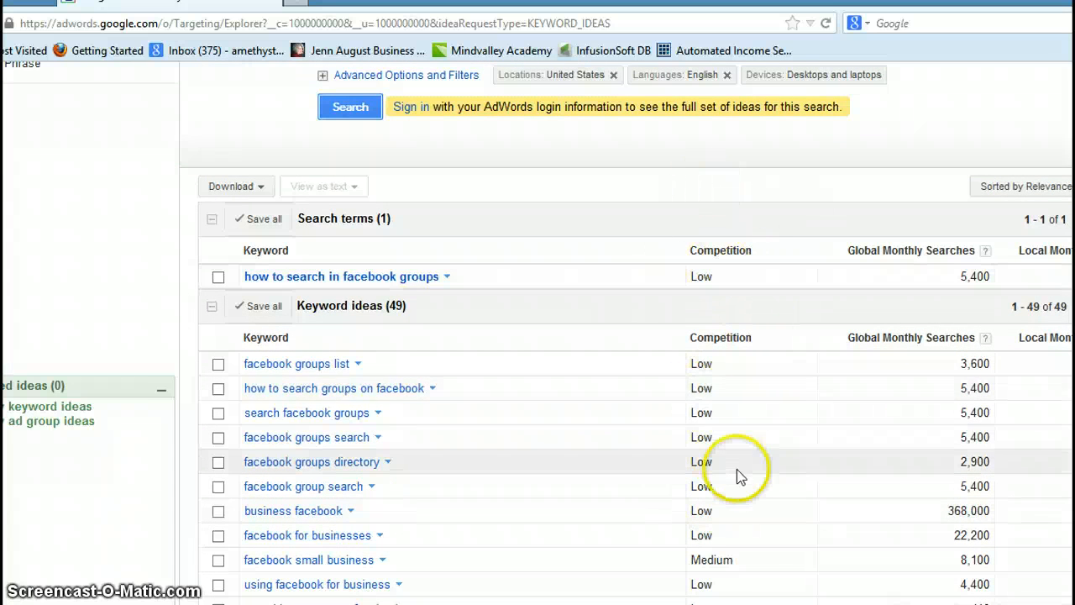
mouse_move(999, 362)
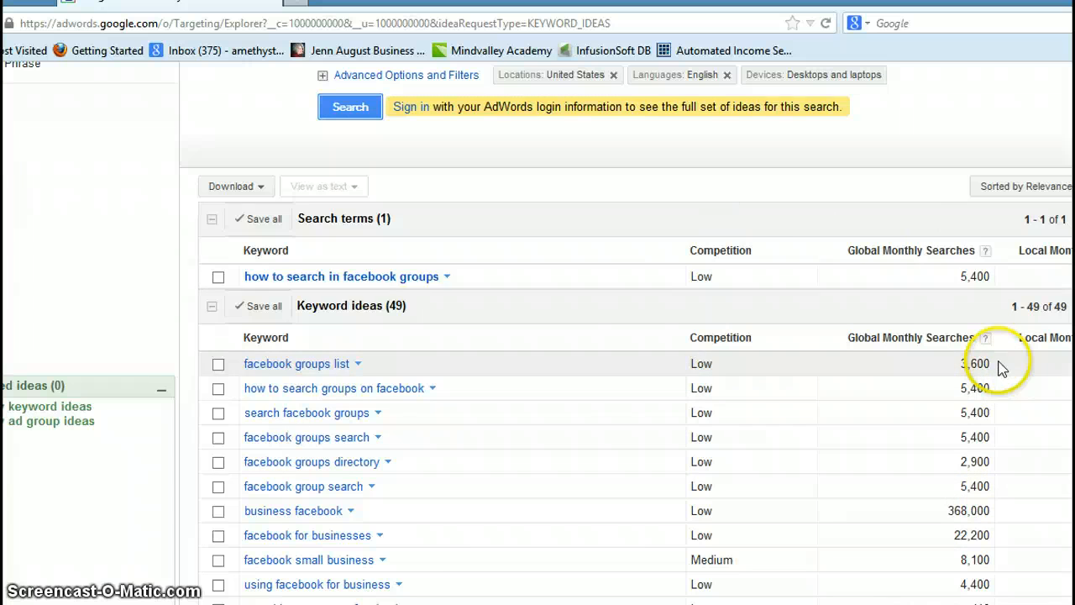
mouse_move(1044, 252)
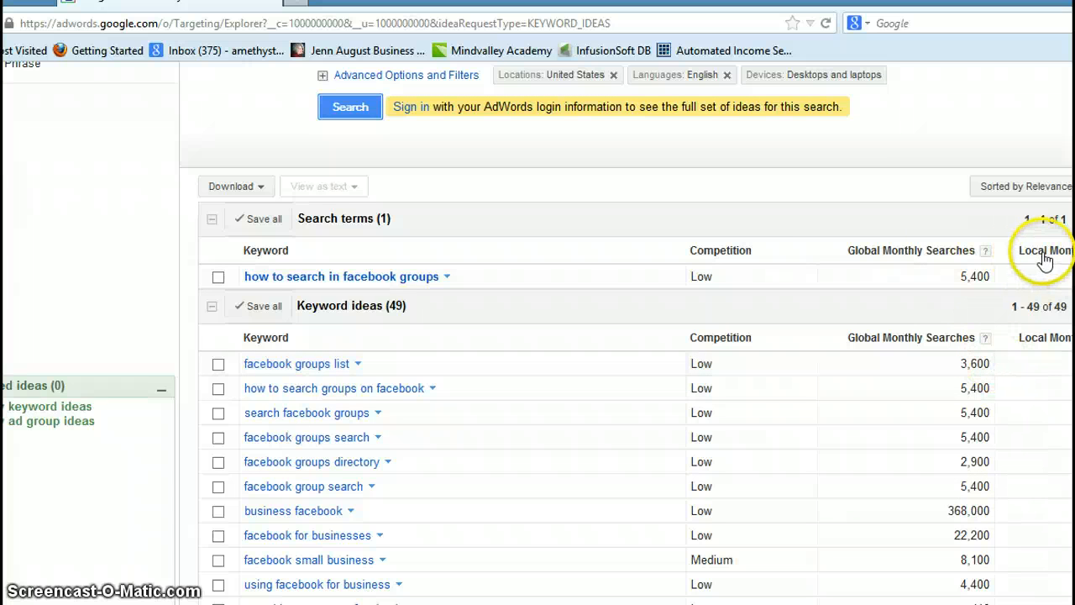
mouse_move(1011, 400)
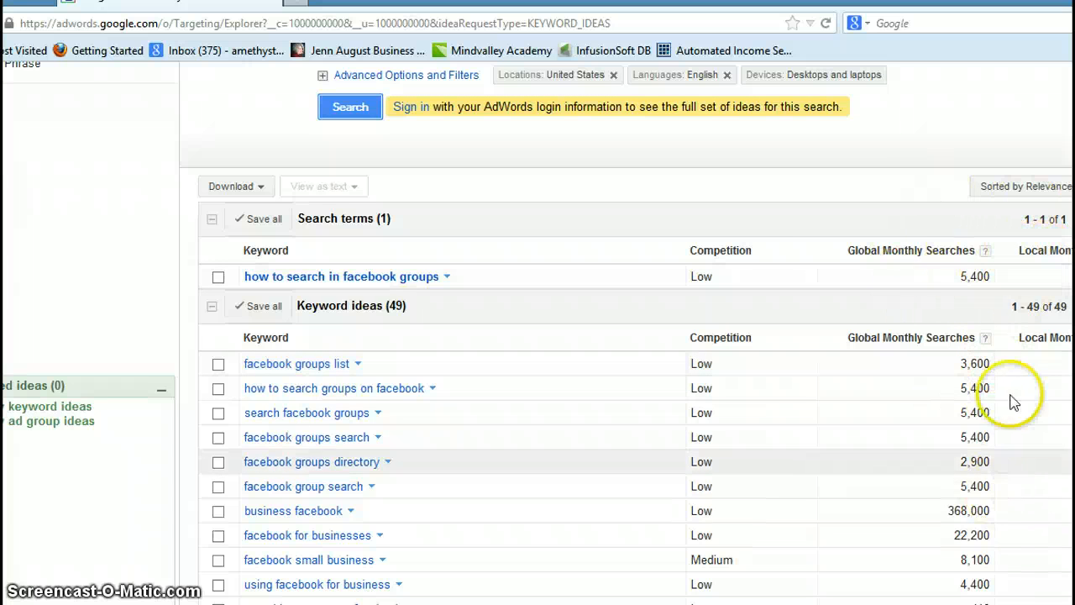
mouse_move(760, 460)
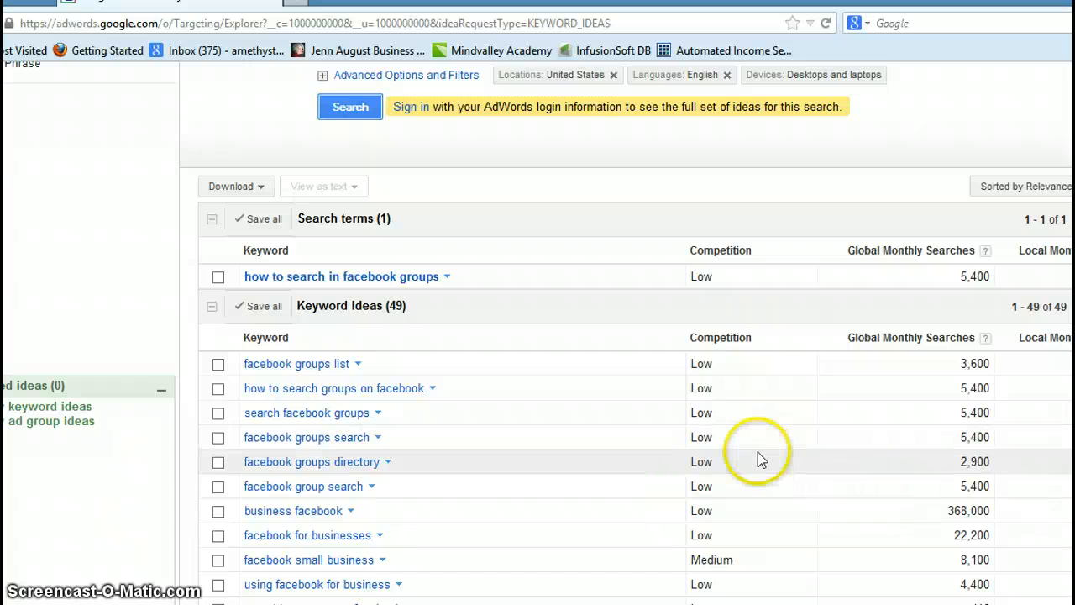
mouse_move(703, 369)
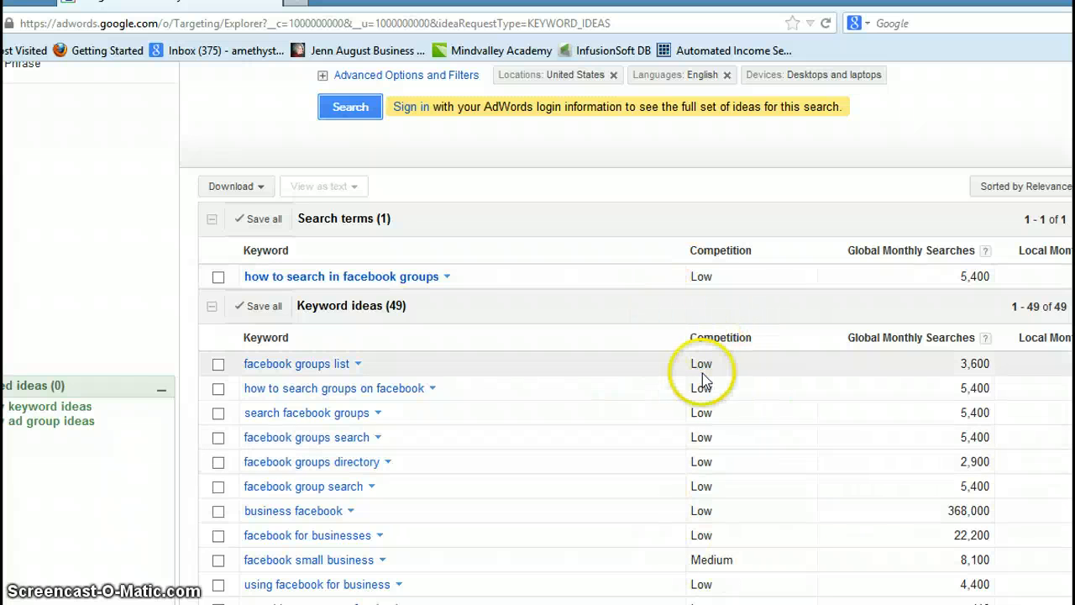
mouse_move(546, 296)
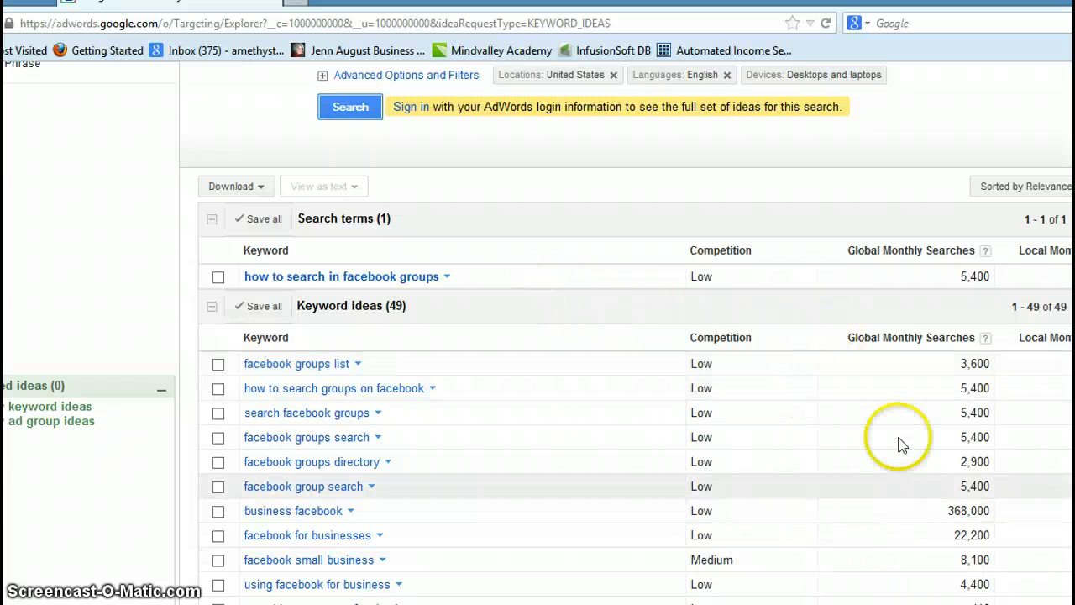
mouse_move(714, 517)
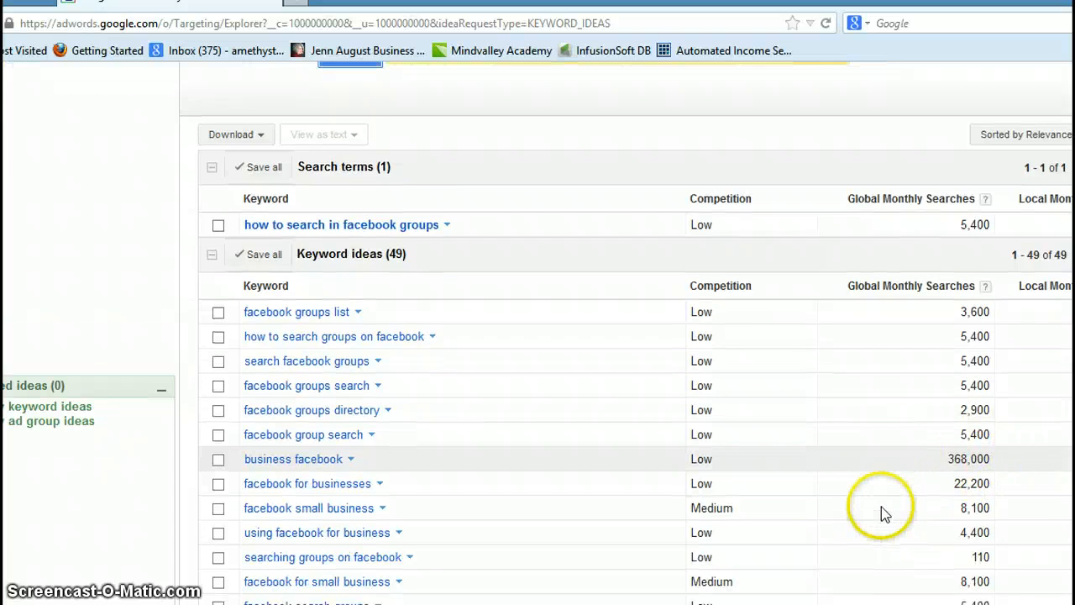
scroll("down", 3)
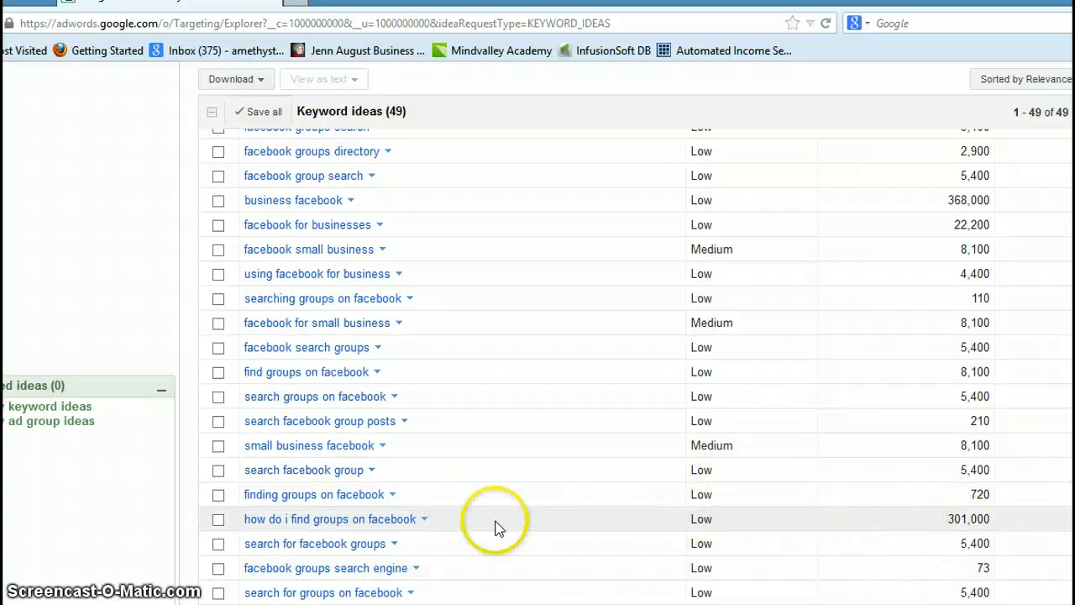
scroll("up", 3)
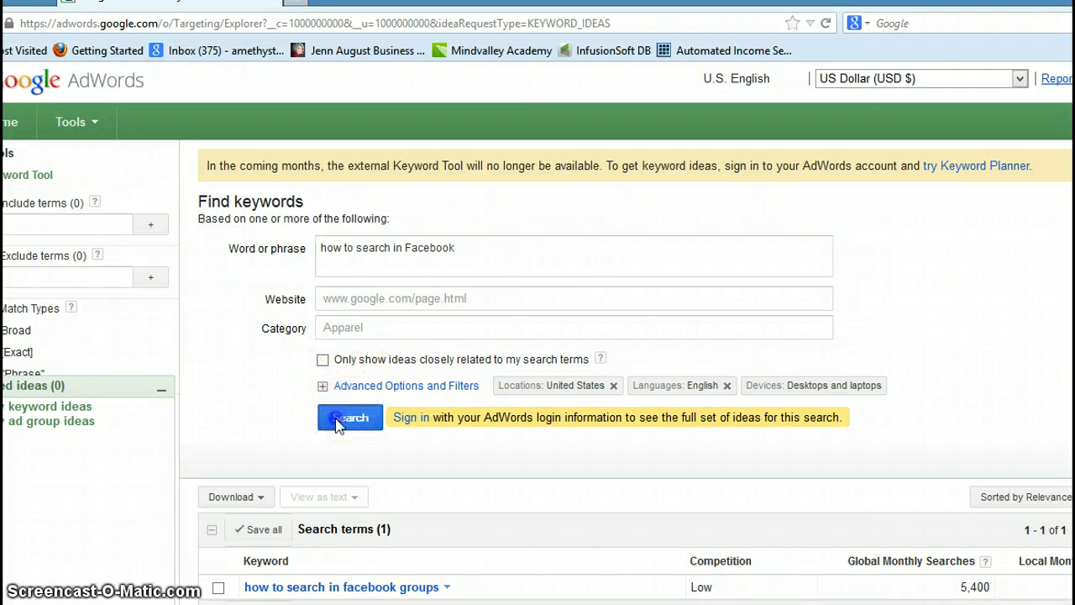
Search 'how to search in Facebook', listing 100 ideas with 1,500,000 monthly searches
left_click(349, 416)
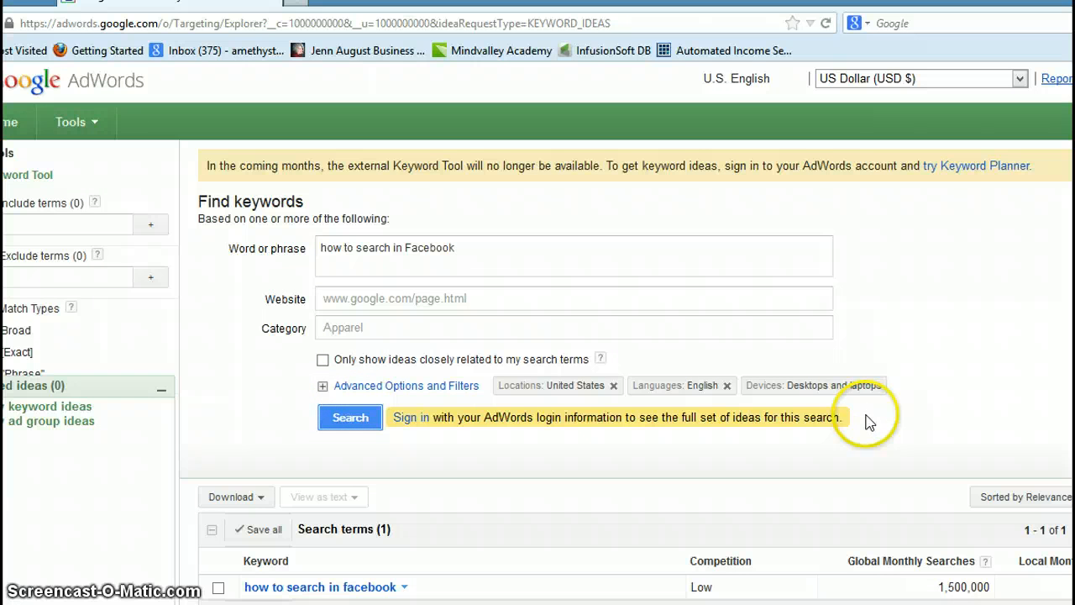
scroll("down", 3)
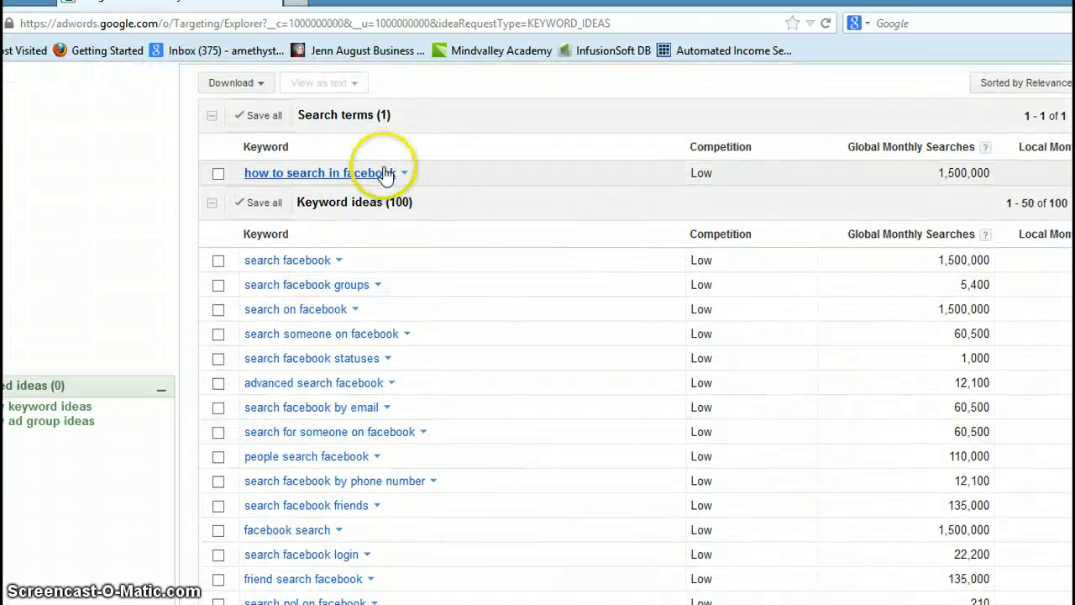
mouse_move(719, 165)
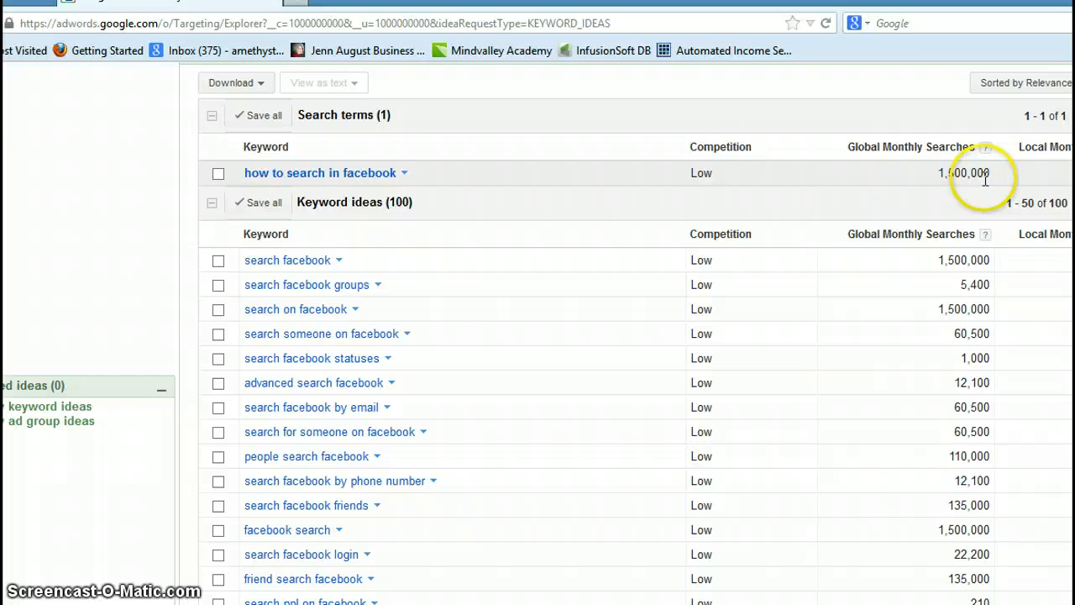
mouse_move(623, 182)
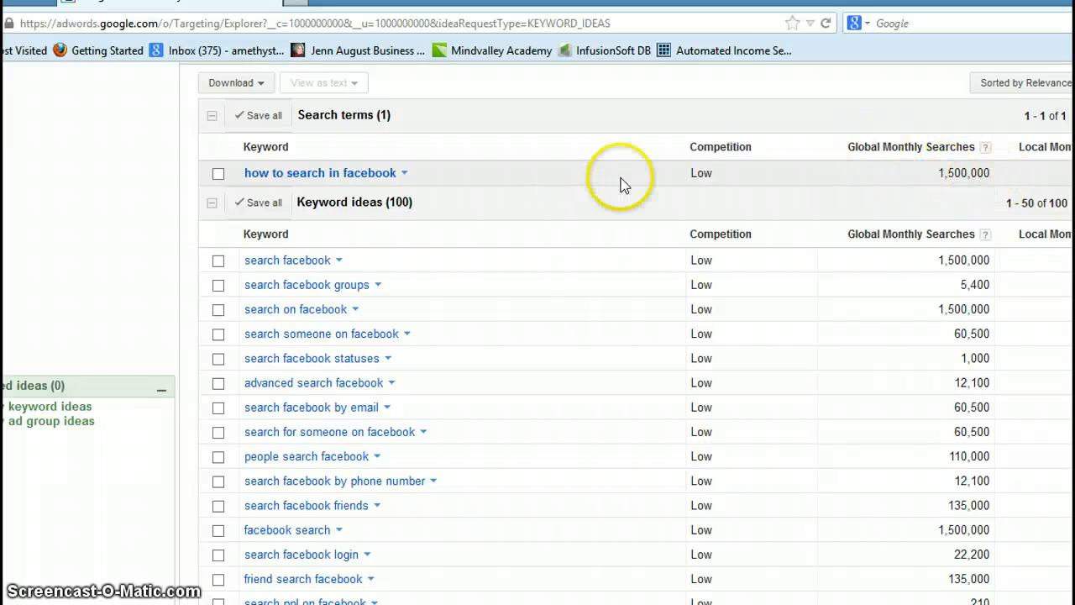
mouse_move(754, 332)
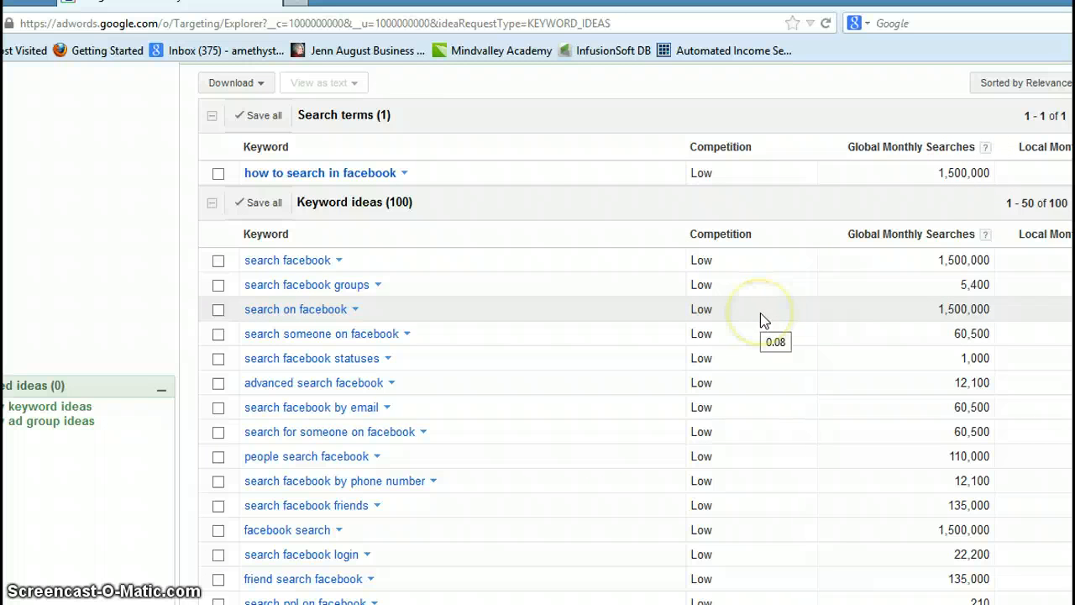
mouse_move(496, 239)
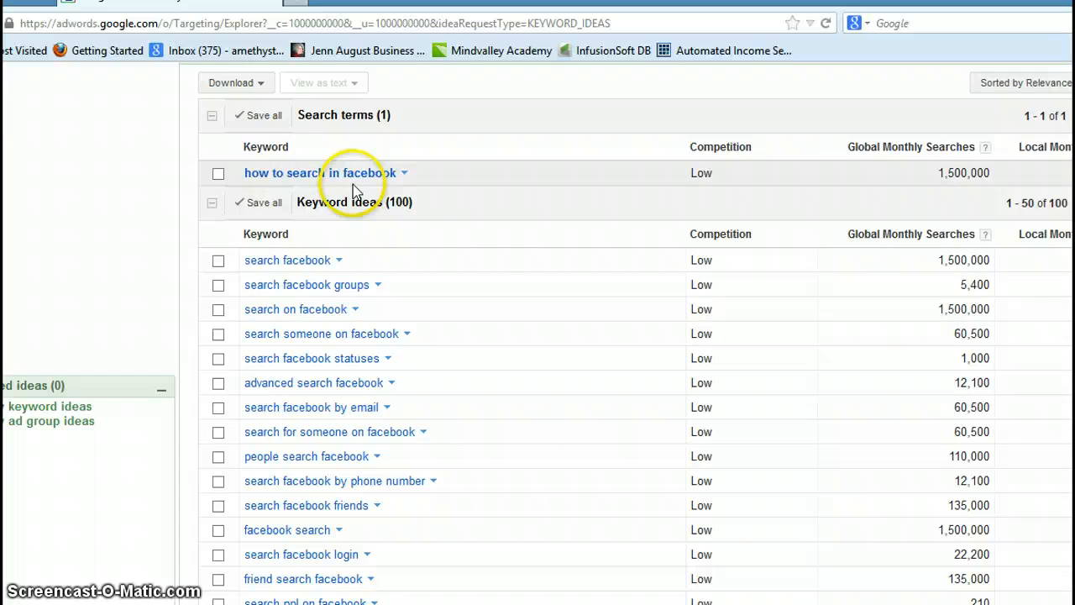
mouse_move(420, 282)
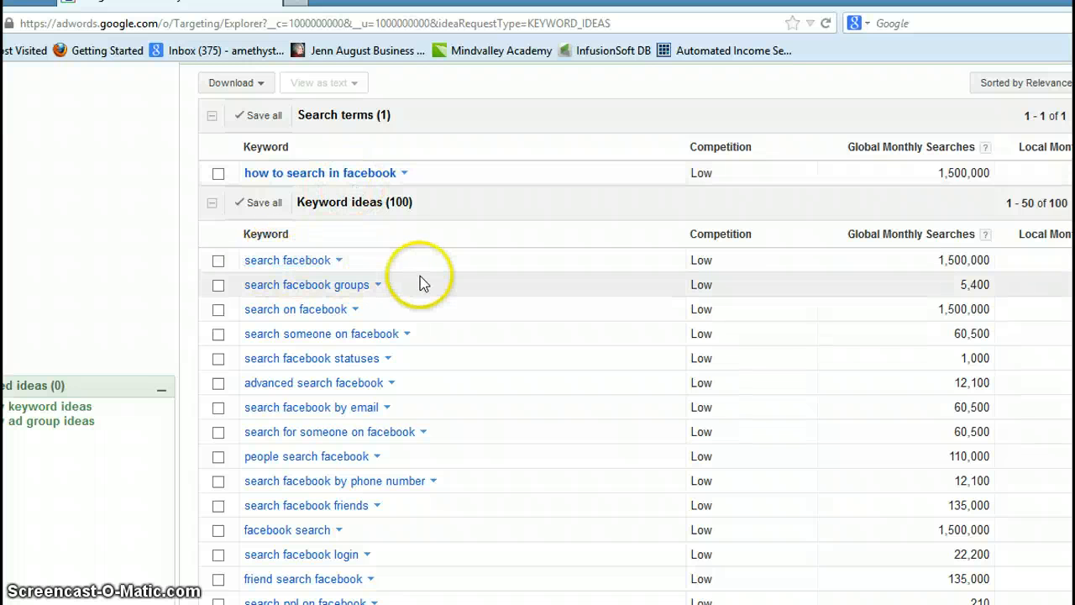
mouse_move(737, 195)
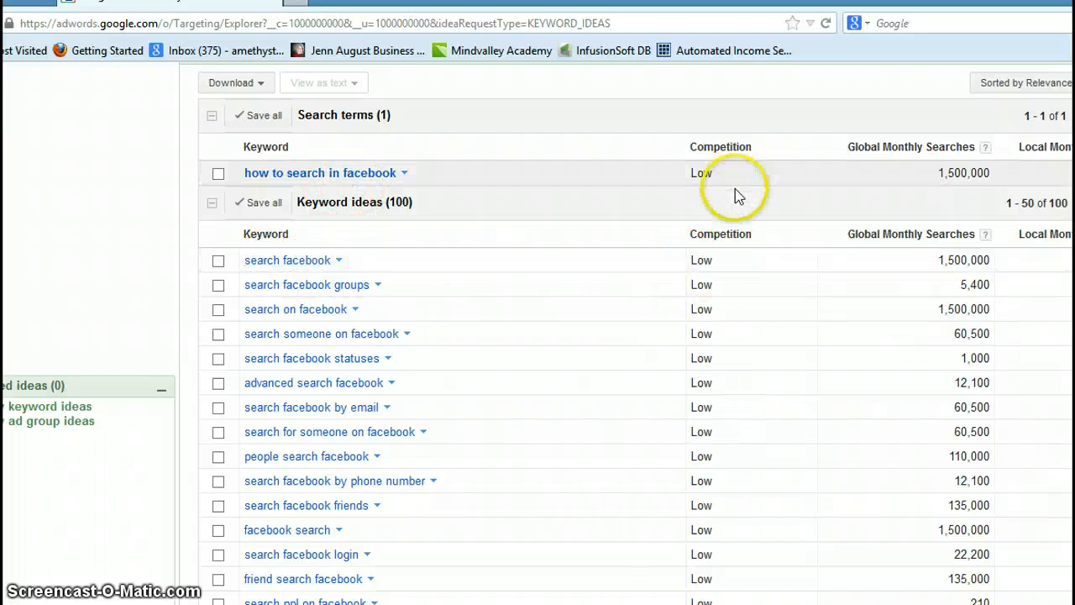
mouse_move(837, 269)
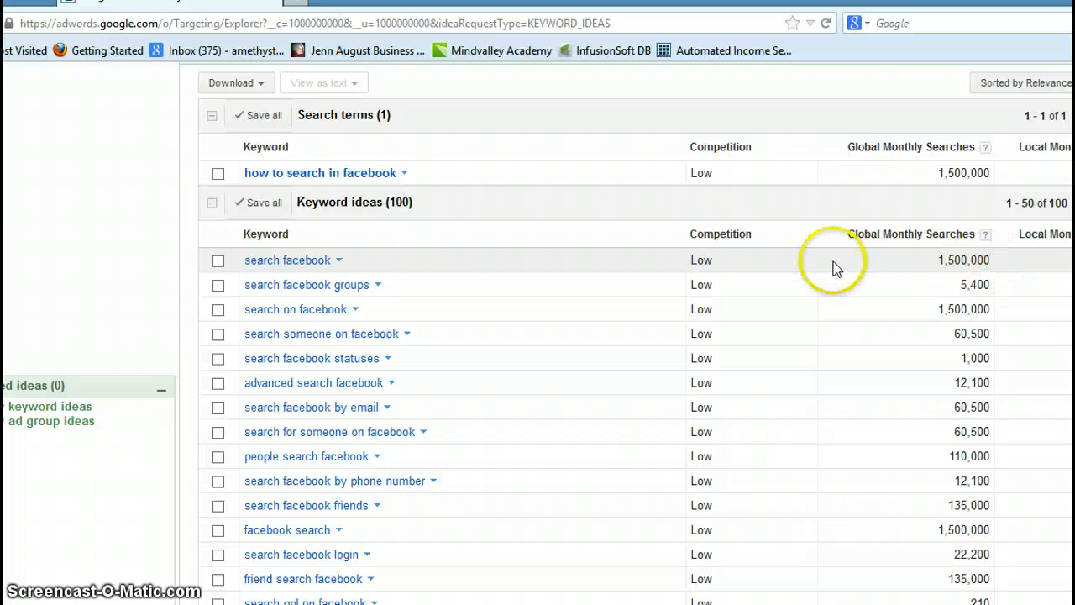
mouse_move(860, 262)
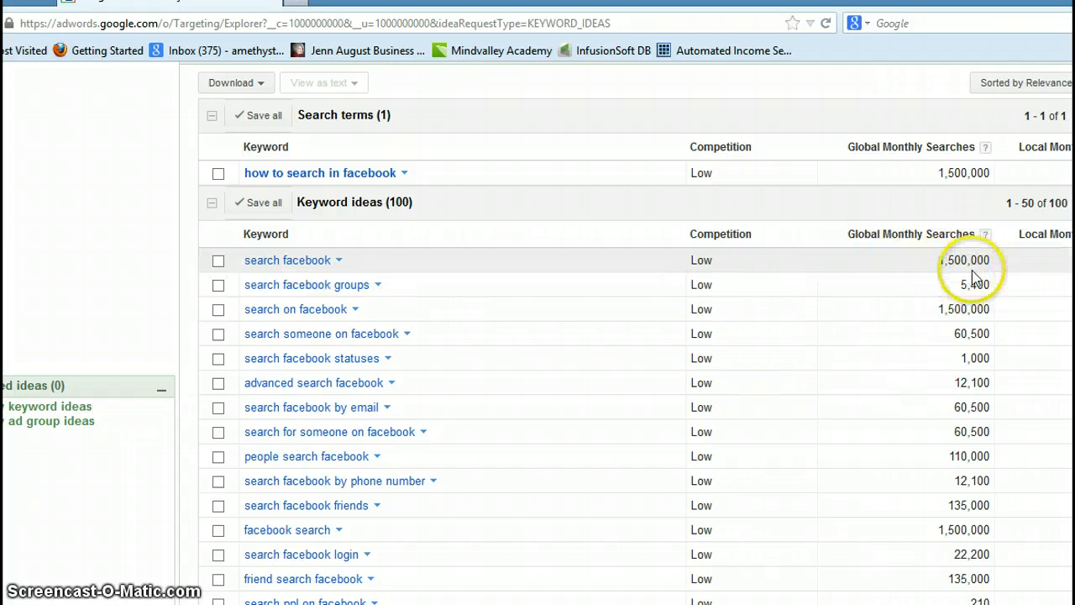
mouse_move(793, 252)
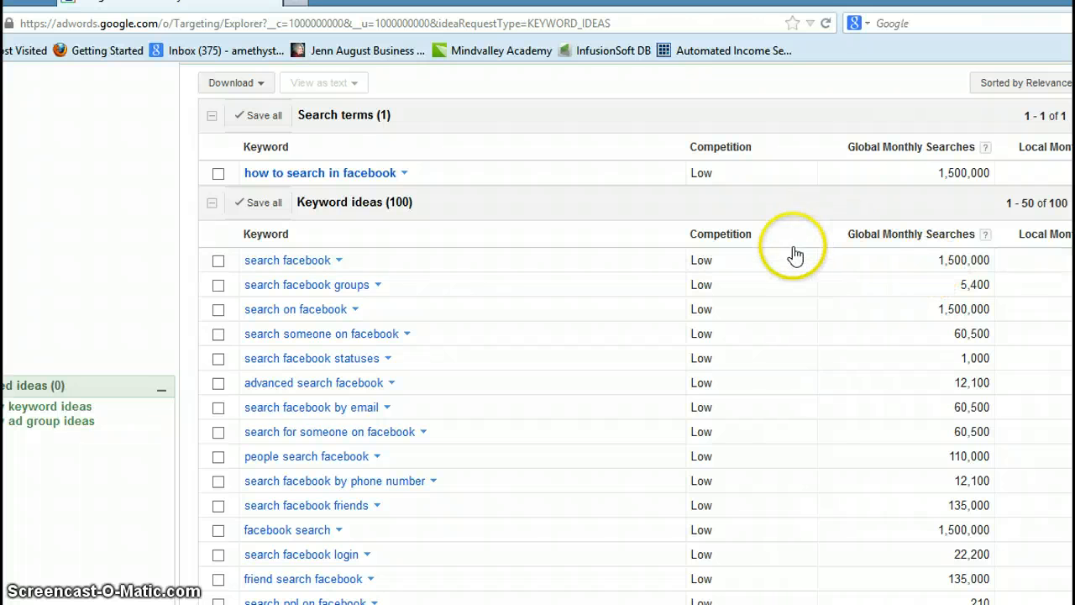
mouse_move(523, 255)
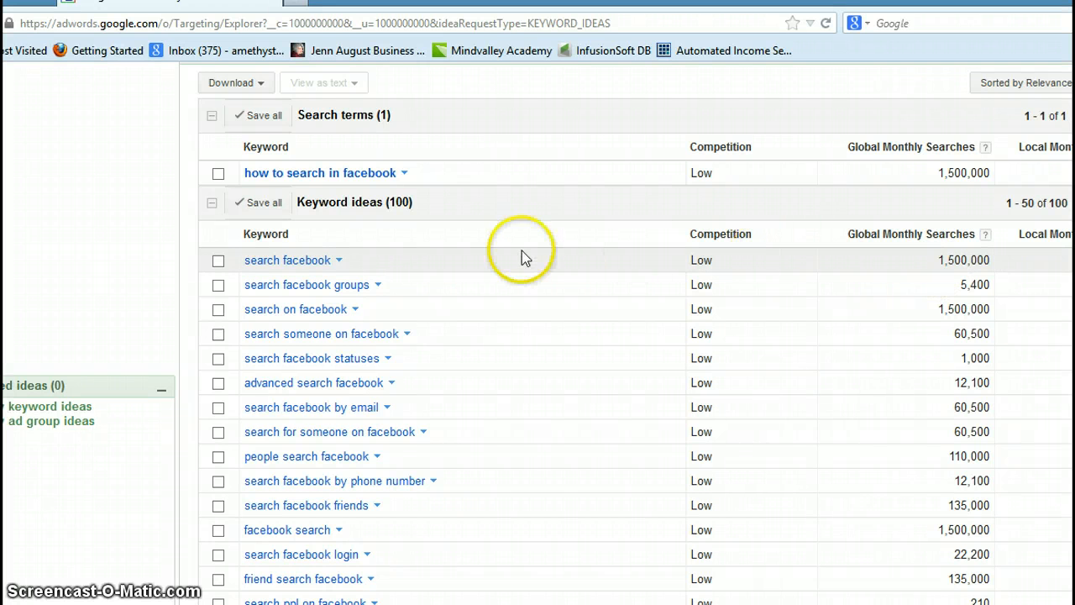
mouse_move(553, 267)
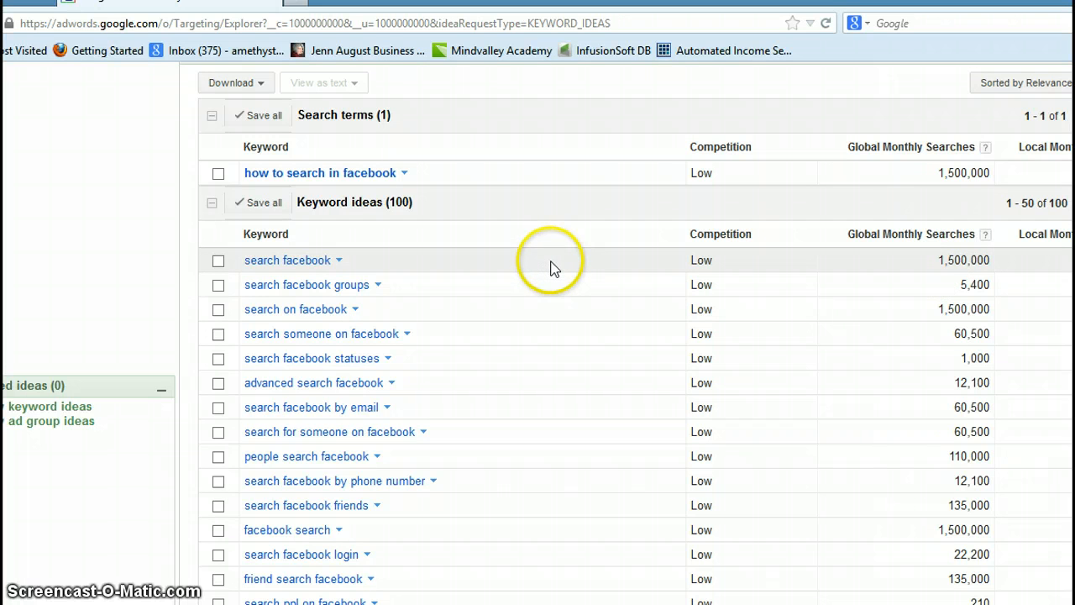
mouse_move(555, 268)
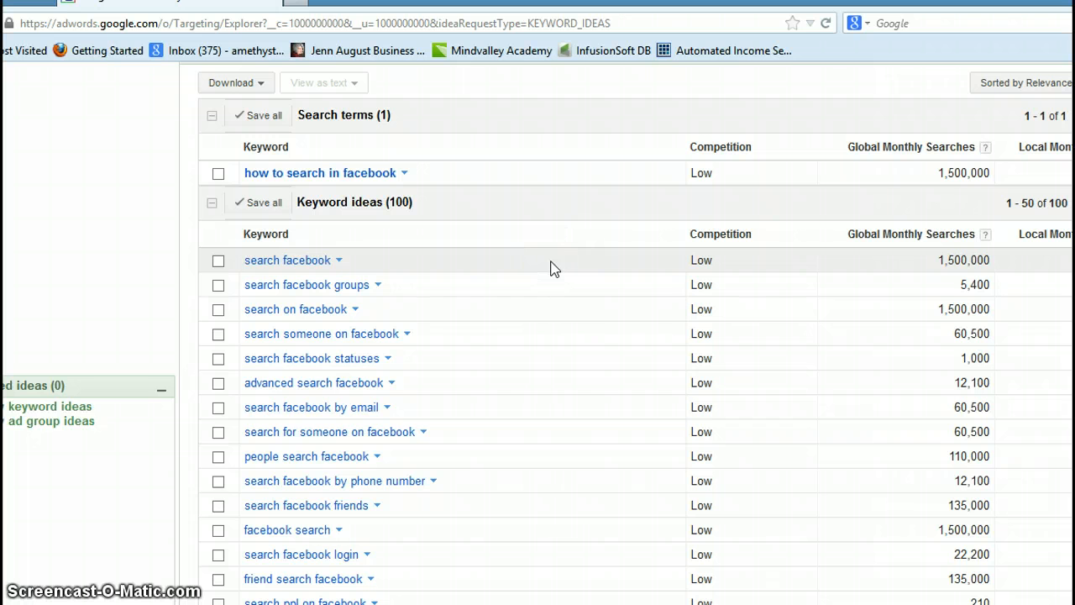